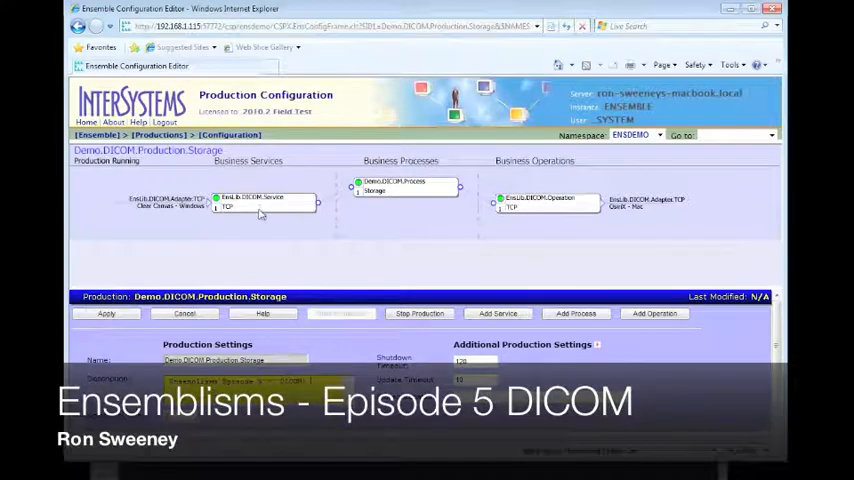
# Step: Trace the ClearCanvas → Ensemble → OsiriX flow and AE titles on the architecture diagram in Preview
pyautogui.click(264, 200)
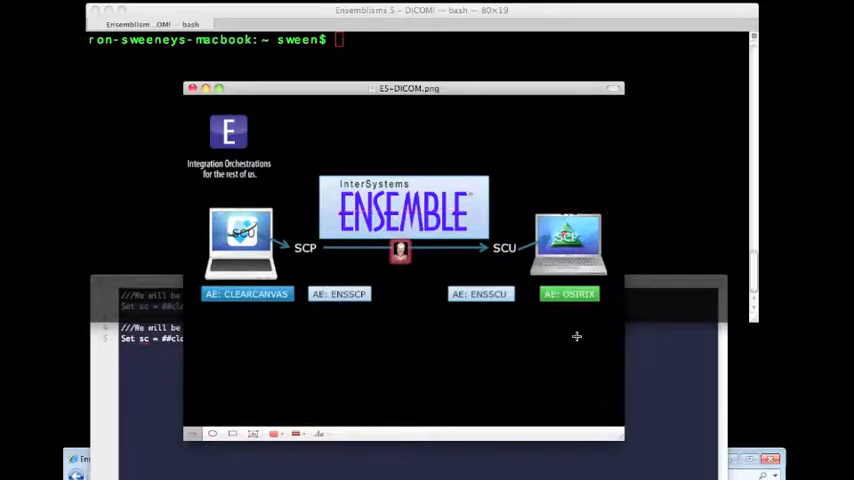
pyautogui.moveTo(454, 336)
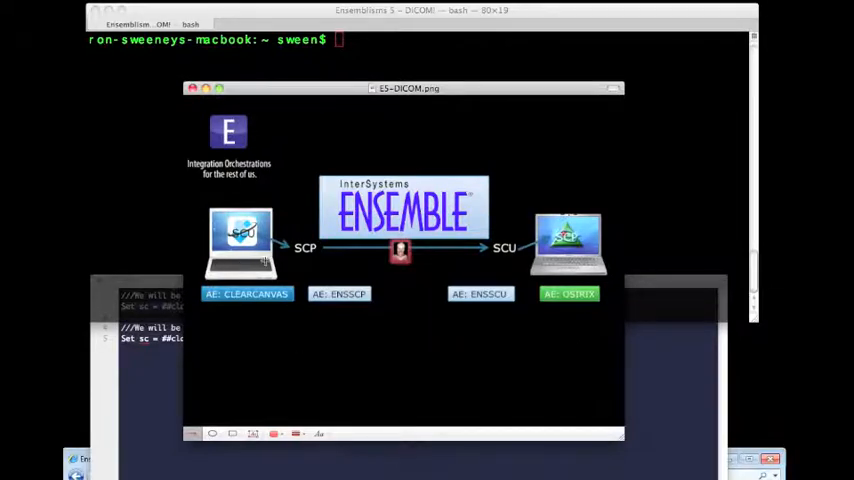
pyautogui.moveTo(254, 312)
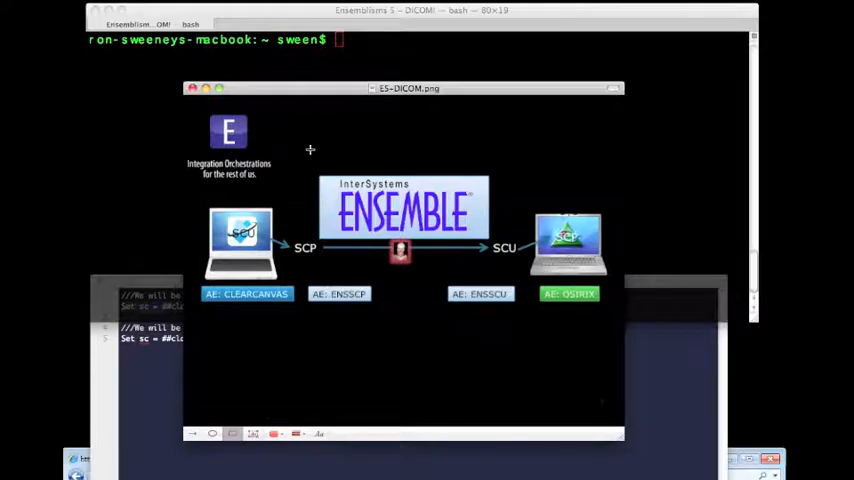
pyautogui.moveTo(312, 148); pyautogui.dragTo(512, 324)
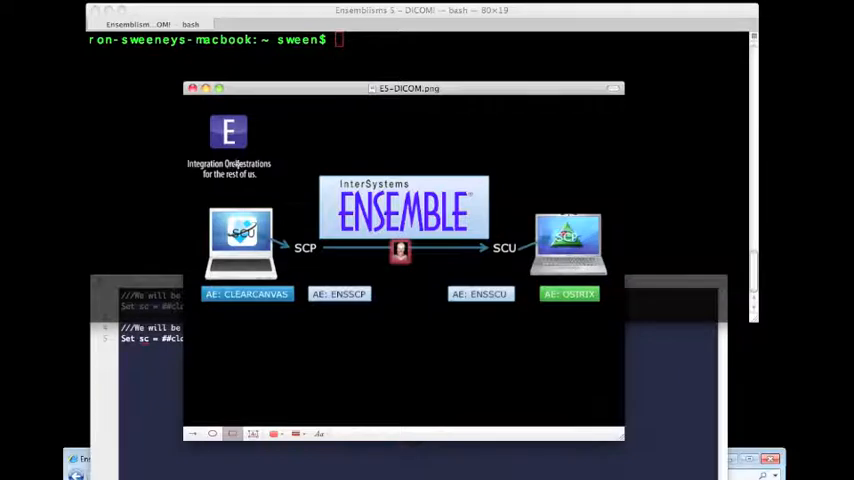
pyautogui.moveTo(240, 158); pyautogui.dragTo(364, 336)
pyautogui.write('csession')
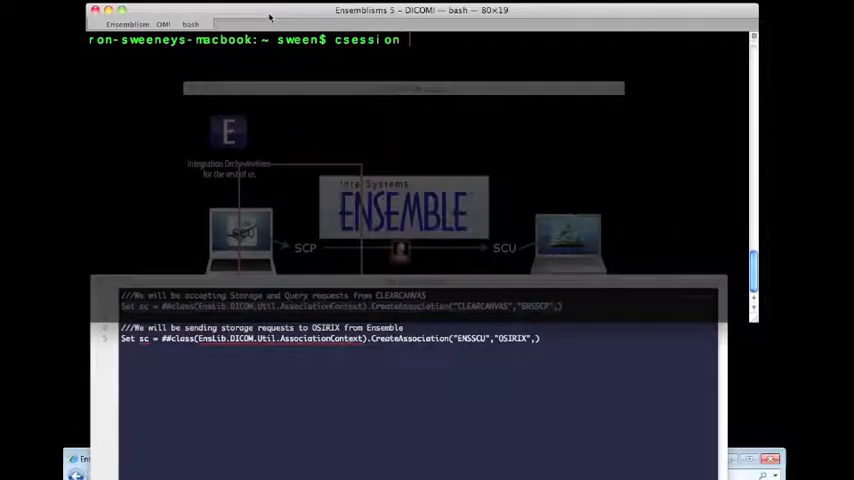
# Step: In csession ENSDEMO, create association contexts CLEARCANVAS→ENSSCP and ENSSCU→OSIRIX and write sc
pyautogui.write('ensemble')
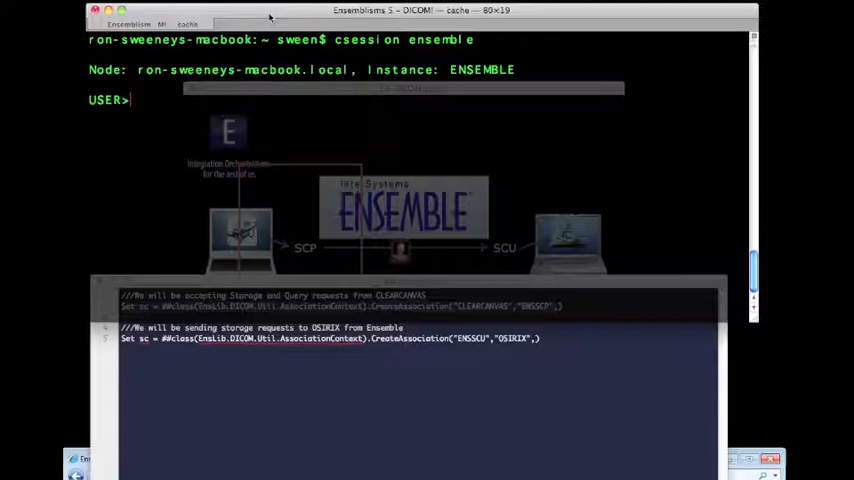
pyautogui.write('zn "ensdemo')
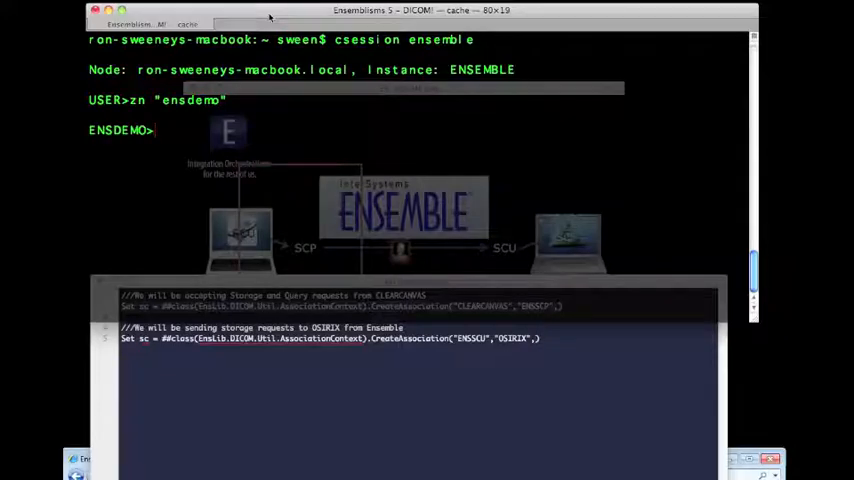
pyautogui.write('Set sc = ##class(EnsLib.DICOM.Util.AssociationContext).CreateAssociation("CLEARCANVAS","ENSSCP",)')
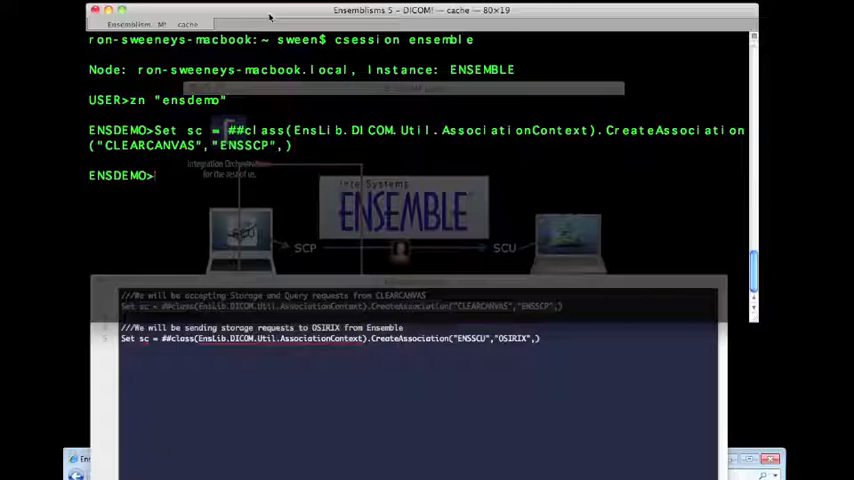
pyautogui.write('w')
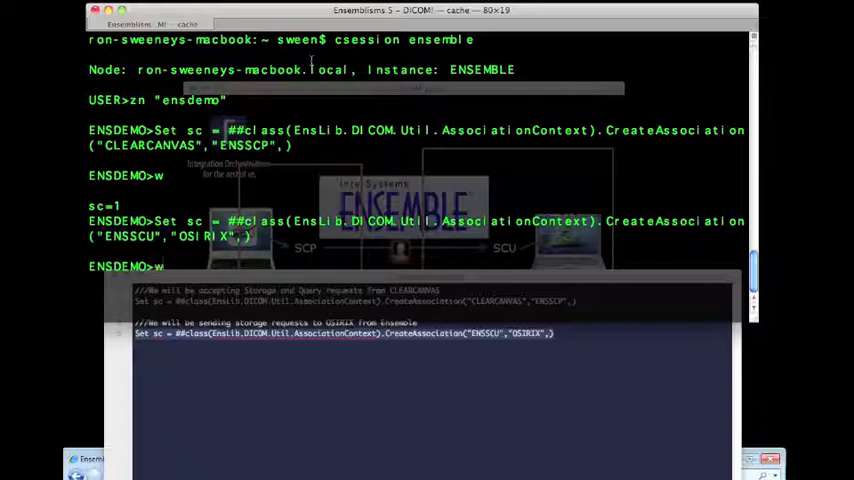
pyautogui.press('Return')
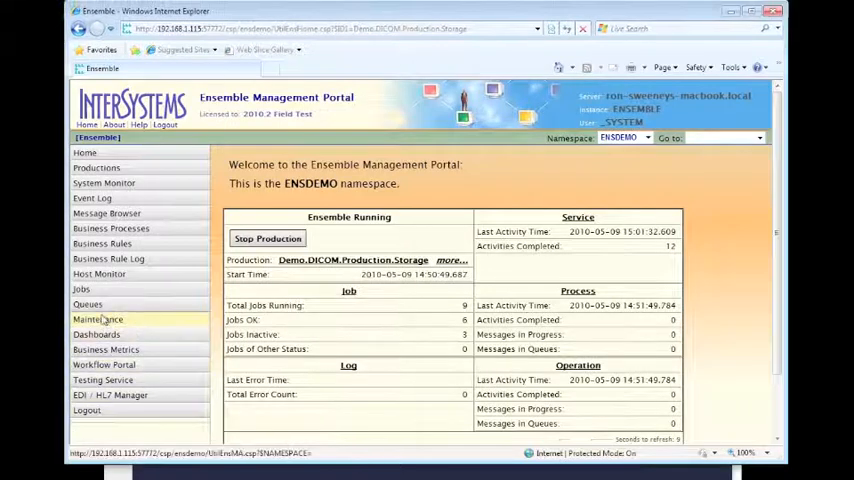
# Step: Navigate Maintenance > DICOM Settings and select the ENSSCU to OSIRIX association row
pyautogui.click(98, 318)
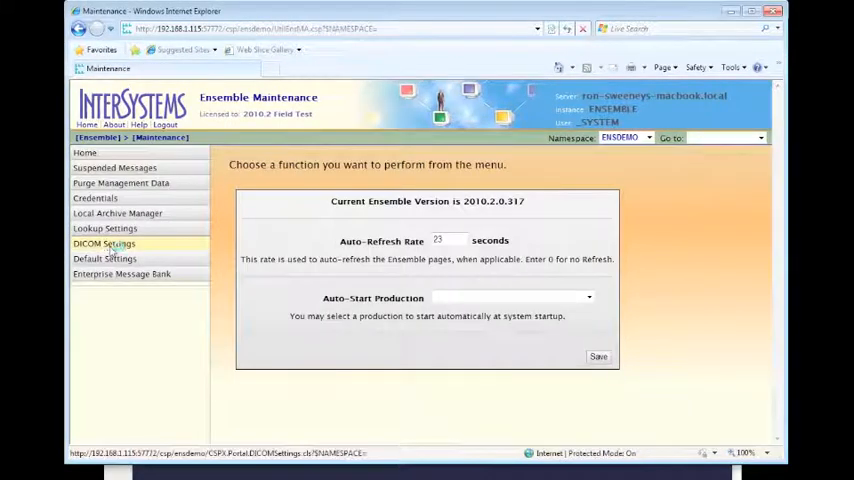
pyautogui.click(104, 244)
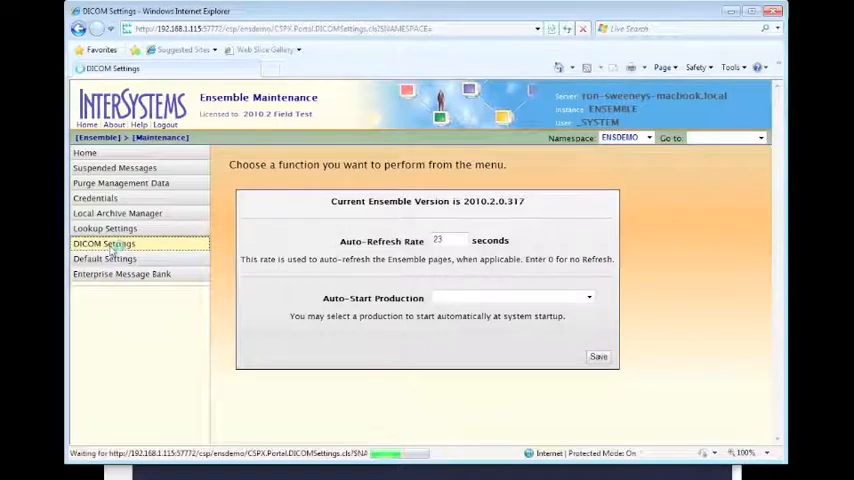
pyautogui.click(104, 244)
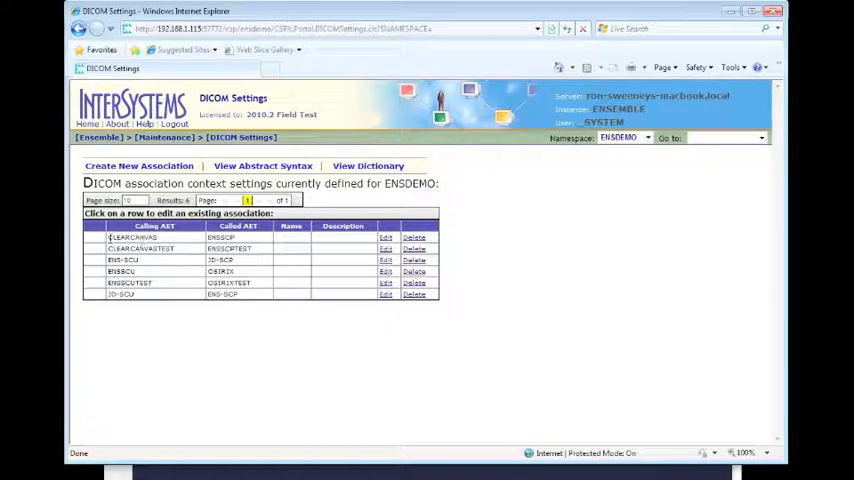
pyautogui.click(136, 236)
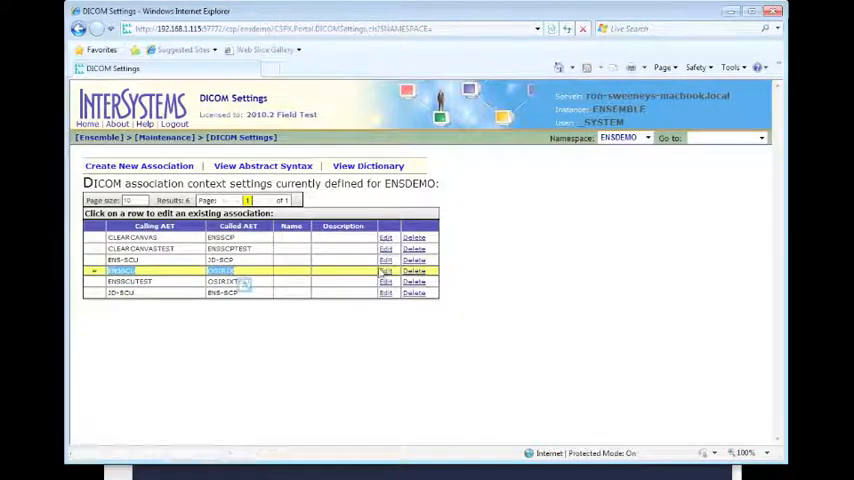
# Step: Edit that association, review its Presentation Context list, and return to the Association AE titles
pyautogui.click(386, 272)
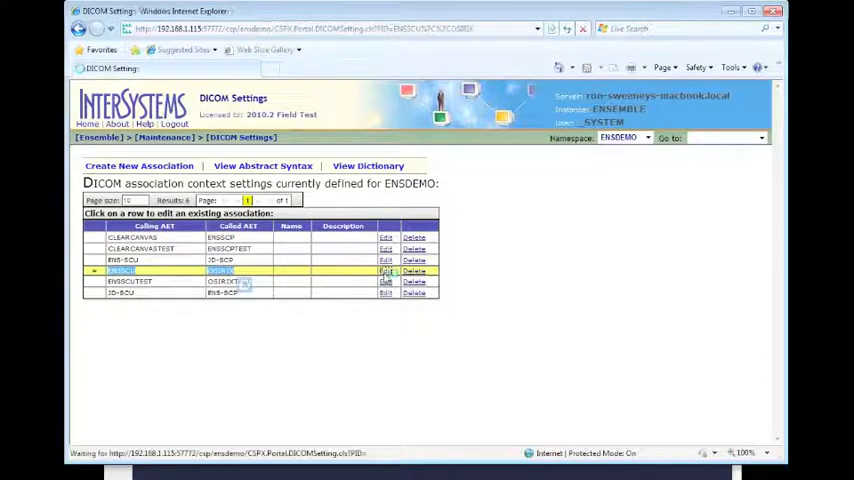
pyautogui.click(386, 272)
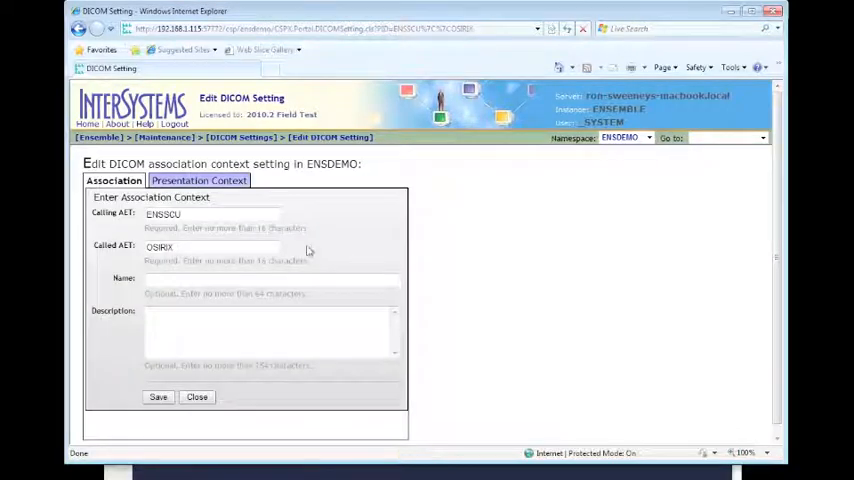
pyautogui.click(196, 180)
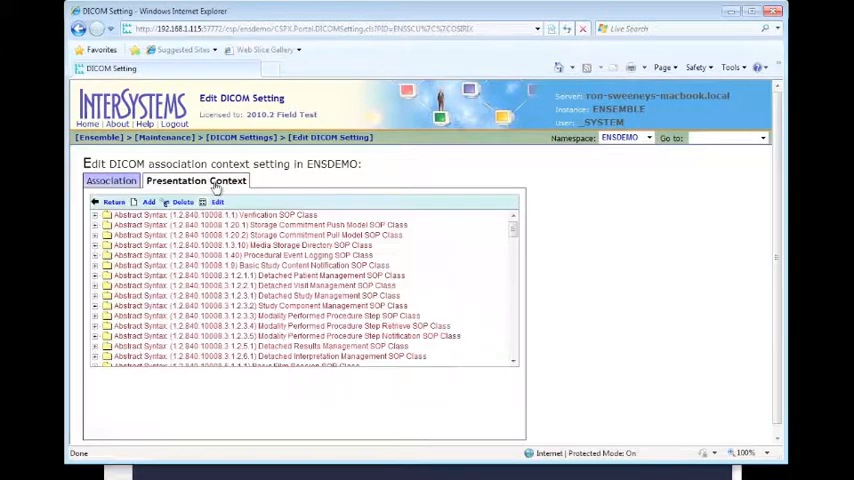
pyautogui.click(112, 180)
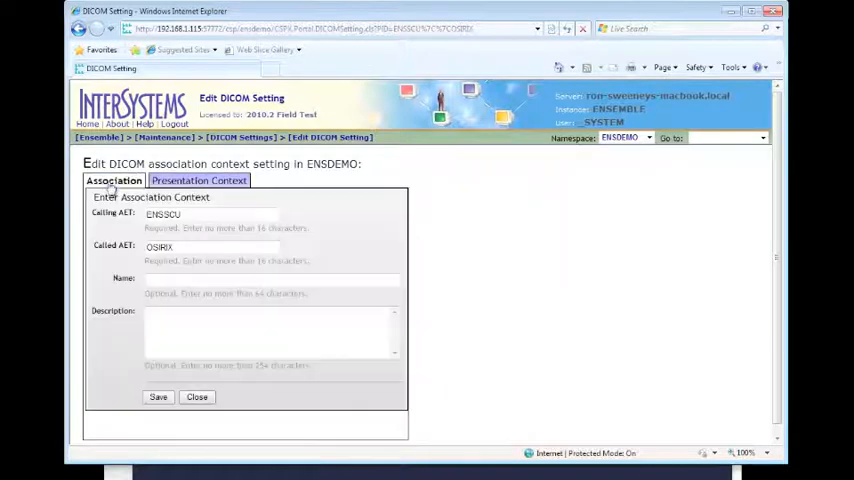
pyautogui.click(240, 136)
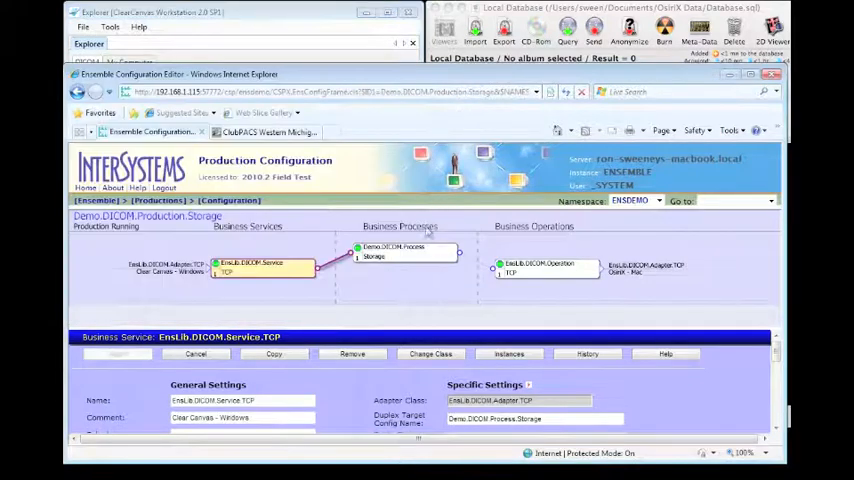
# Step: Review the storage process, TCP operation (local AE title ENSSCU) and service settings; dismiss OsiriX's no-files warning
pyautogui.click(400, 250)
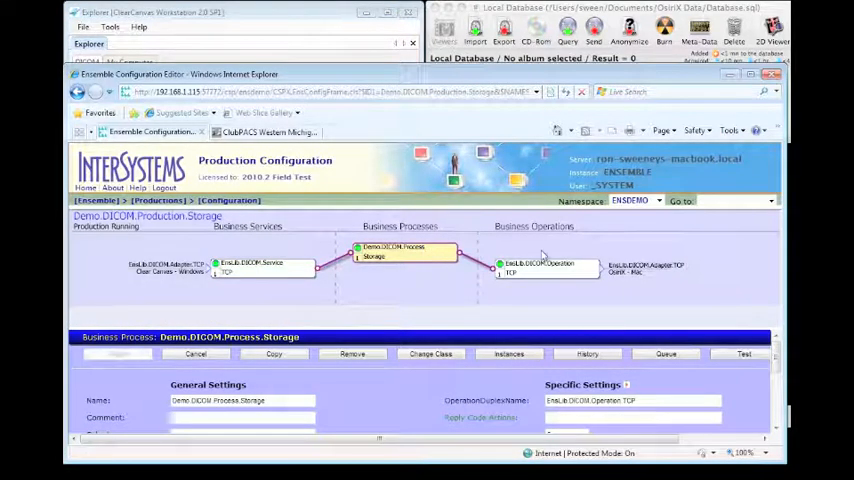
pyautogui.click(542, 268)
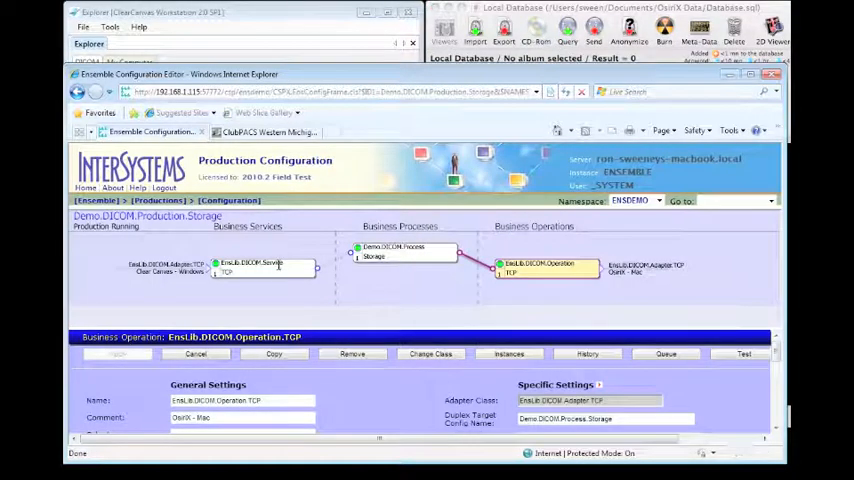
pyautogui.click(250, 268)
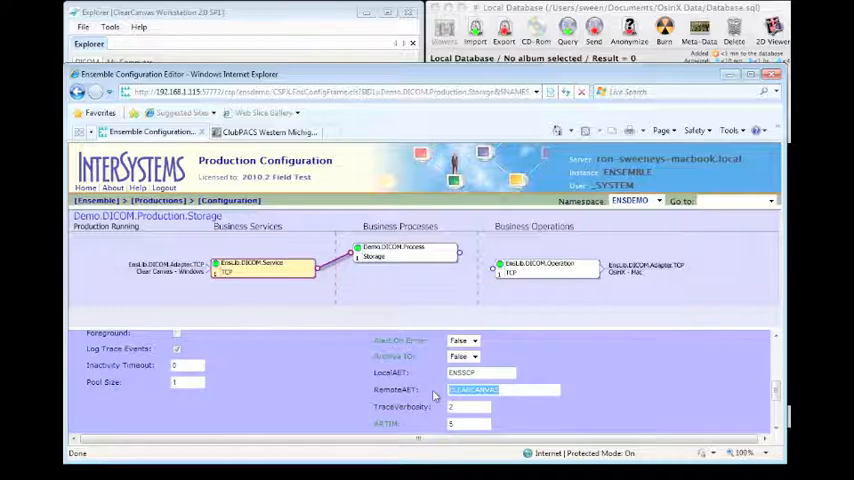
pyautogui.moveTo(540, 264)
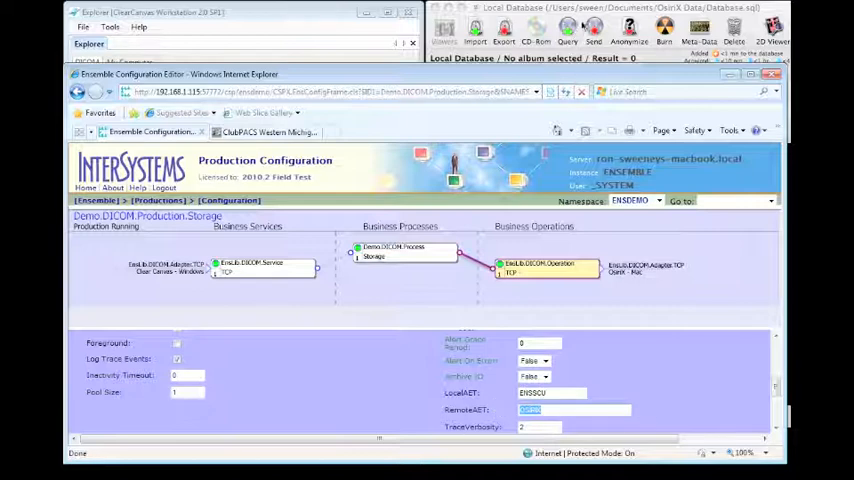
pyautogui.click(592, 30)
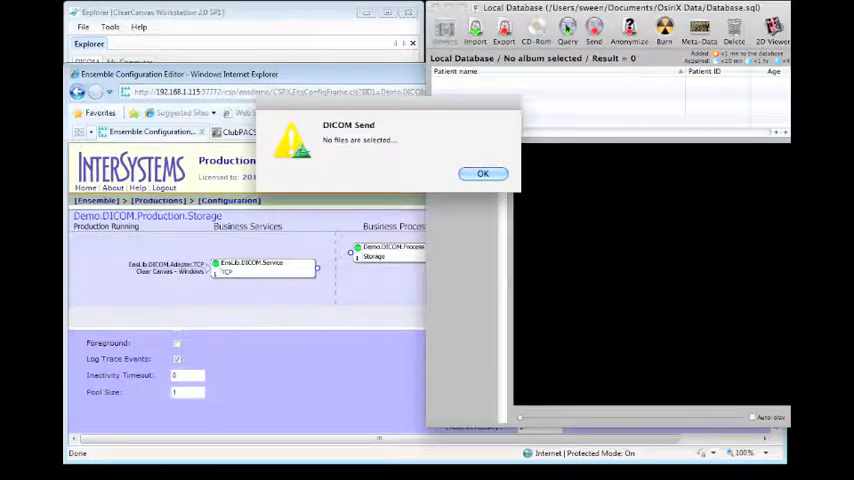
pyautogui.click(482, 172)
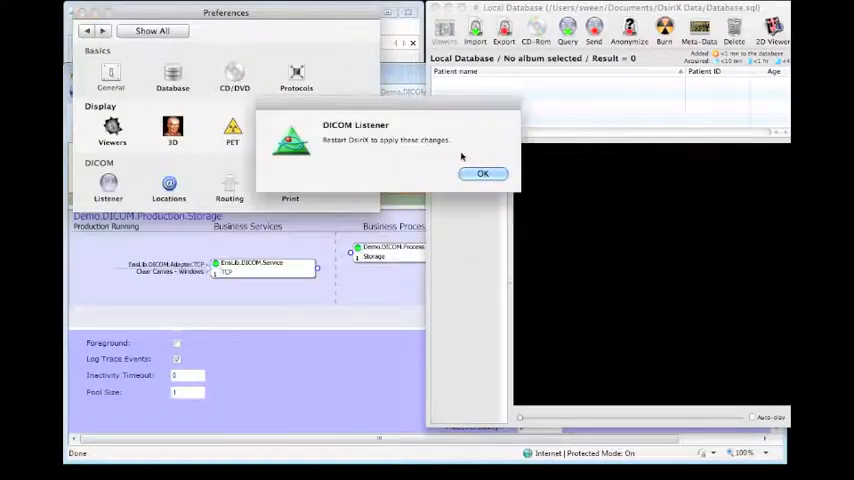
# Step: Acknowledge that the OsiriX listener change needs a restart
pyautogui.click(482, 172)
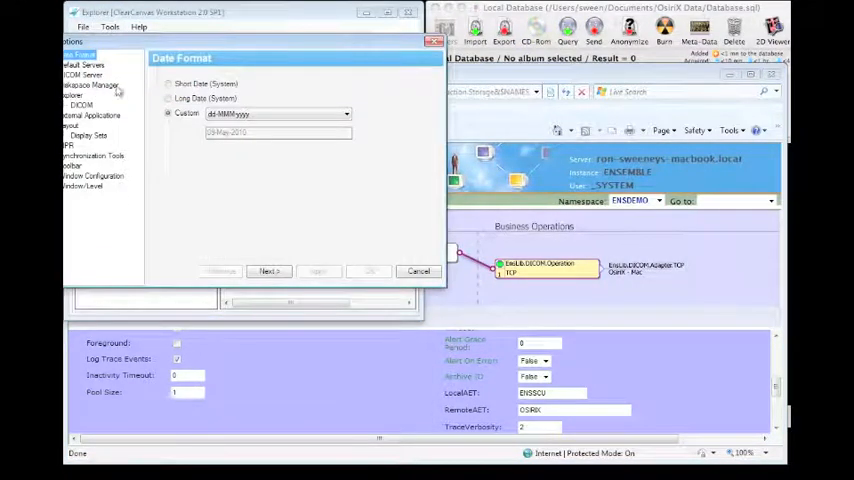
# Step: Confirm the date format options, verify the ENSEMBLE server via C-ECHO, then query it for studies
pyautogui.click(82, 104)
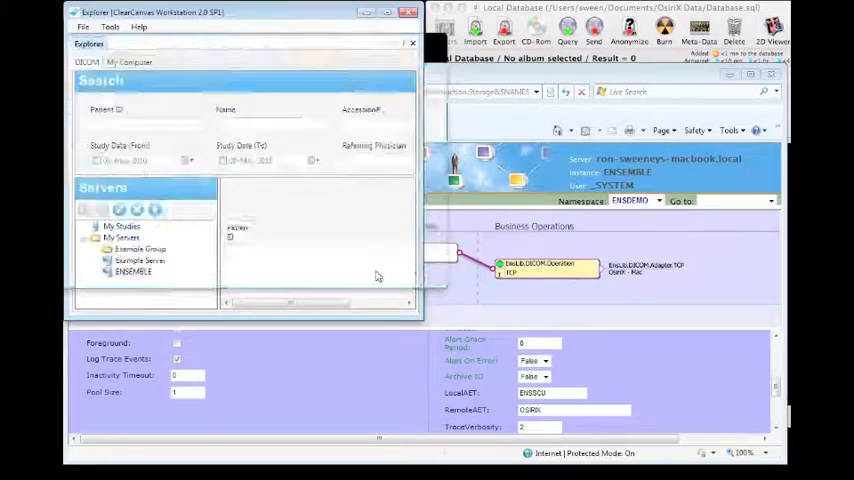
pyautogui.click(132, 272)
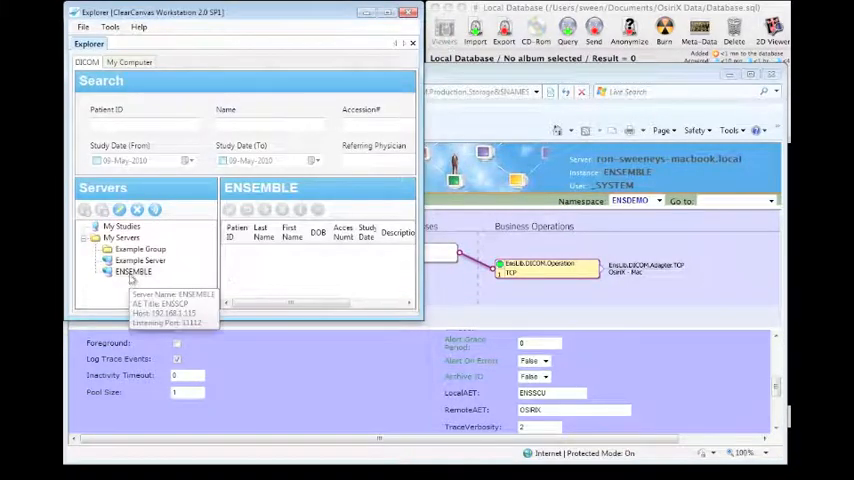
pyautogui.rightClick(134, 272)
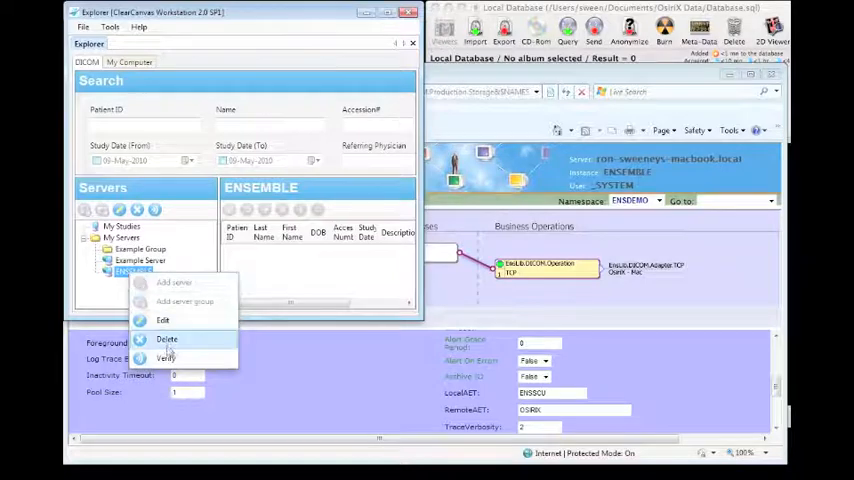
pyautogui.click(166, 358)
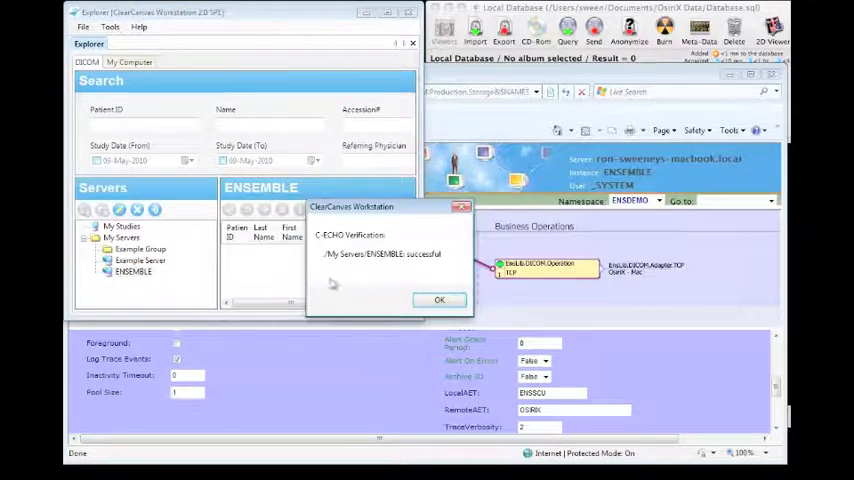
pyautogui.moveTo(456, 260)
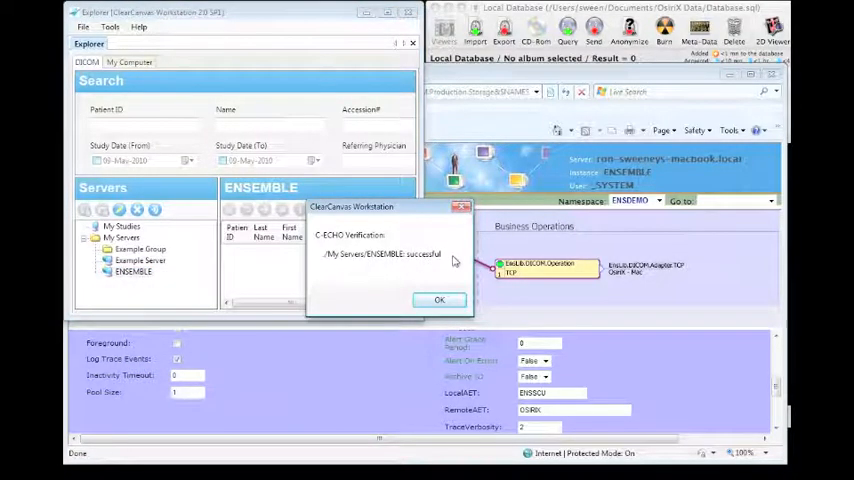
pyautogui.click(438, 300)
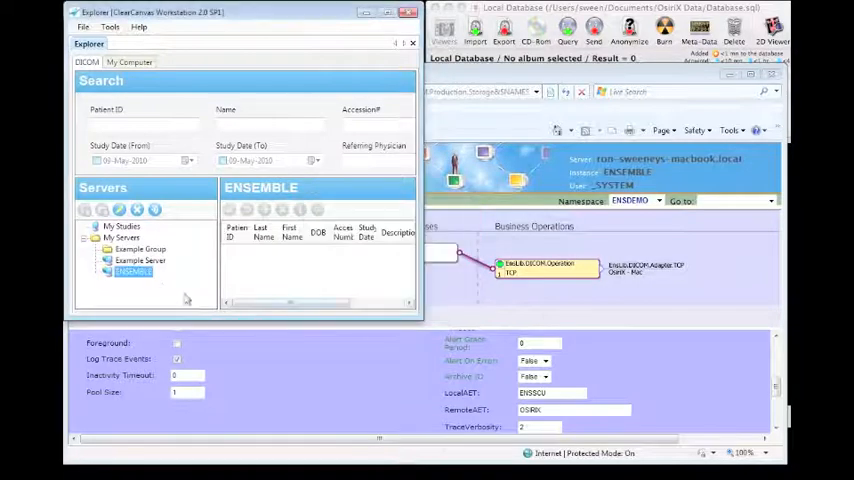
pyautogui.doubleClick(132, 272)
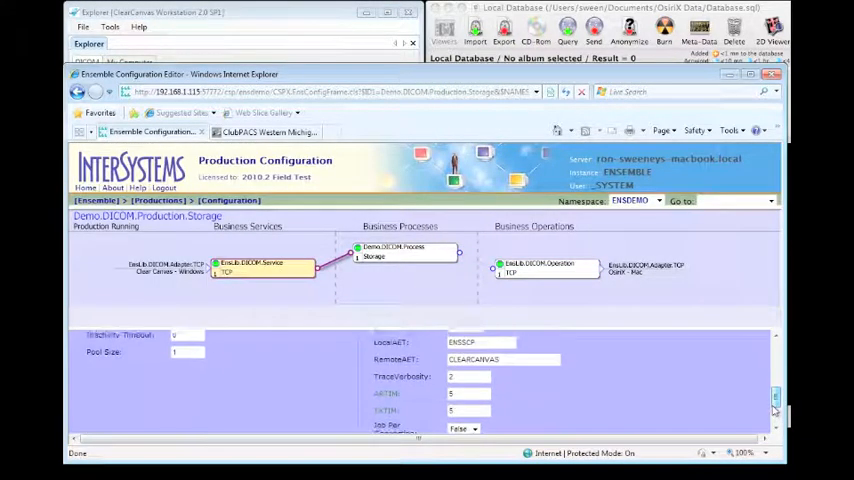
# Step: Scroll the EnsLib.DICOM.Service.TCP settings and select its IP Port value
pyautogui.scroll(-3)
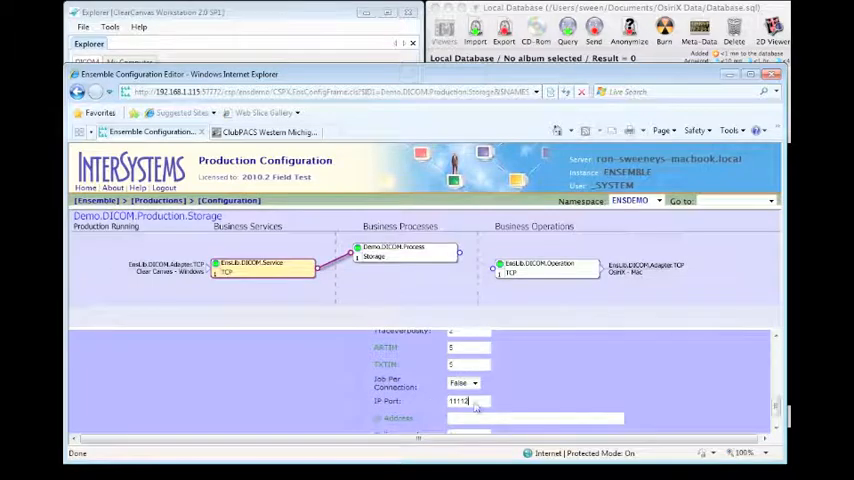
pyautogui.doubleClick(468, 400)
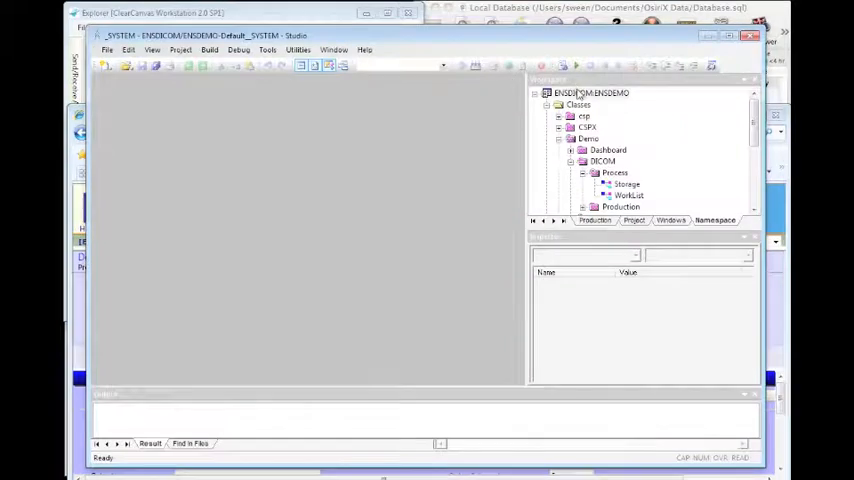
# Step: In Studio, expand Demo.DICOM.Process, load the Storage class and review its OnMessage C-STORE code
pyautogui.click(602, 160)
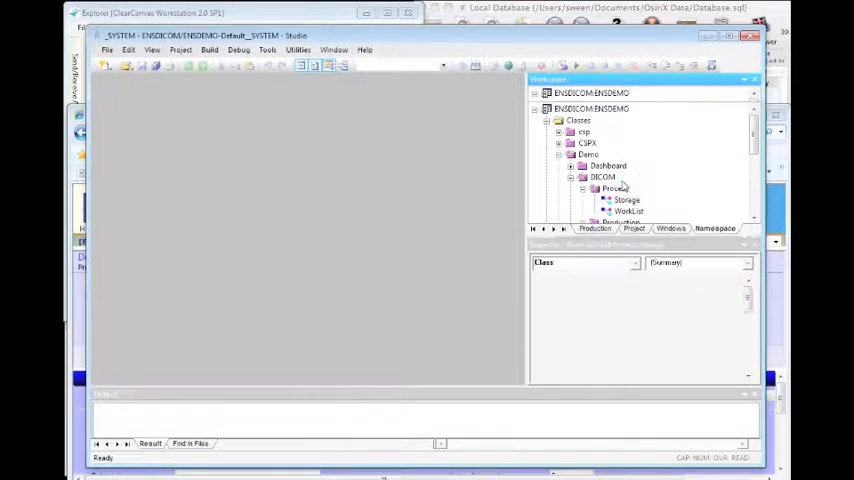
pyautogui.doubleClick(628, 200)
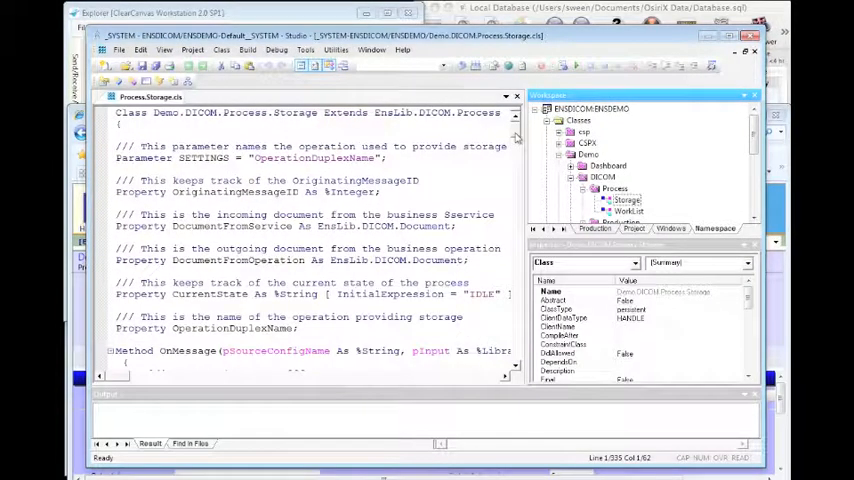
pyautogui.scroll(-3)
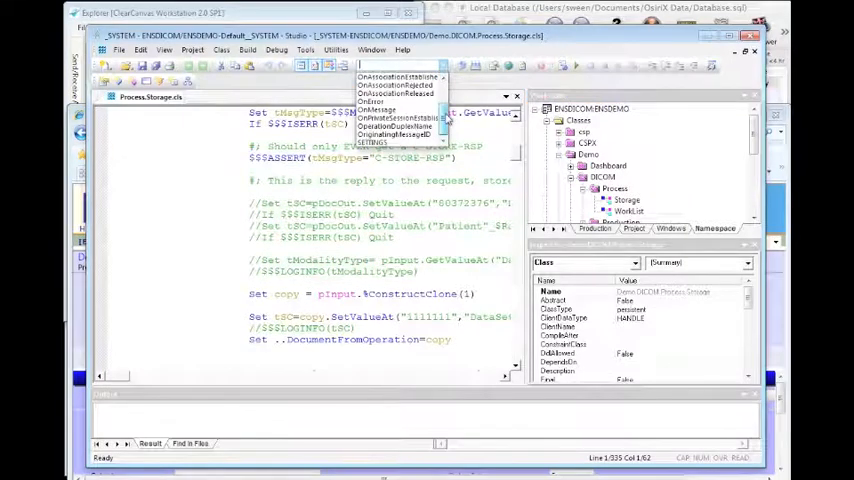
pyautogui.click(378, 108)
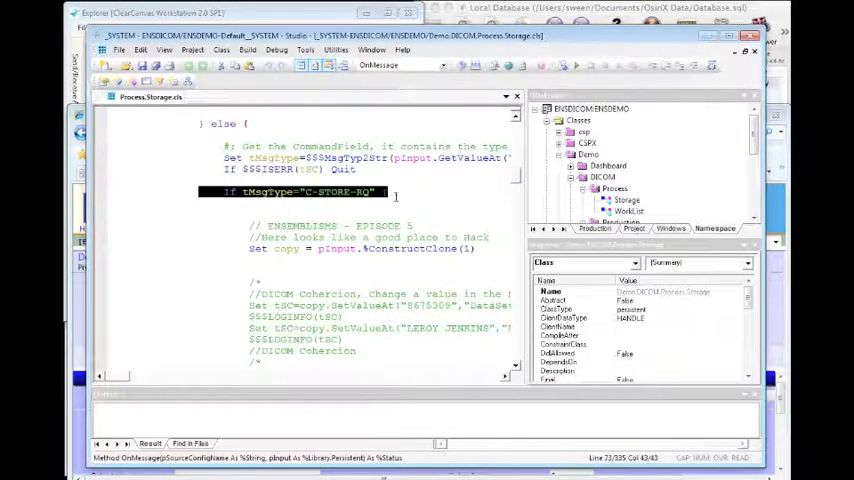
pyautogui.scroll(-3)
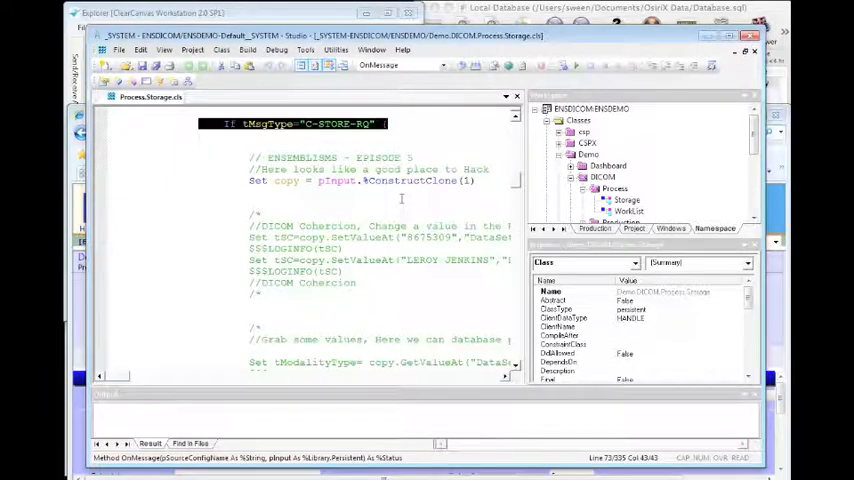
pyautogui.scroll(-3)
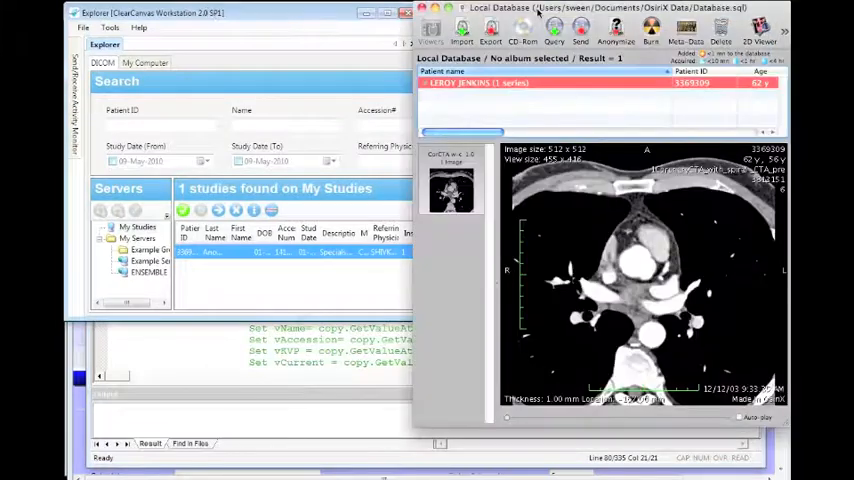
# Step: Delete the LEROY JENKINS study in OsiriX, then send the study from ClearCanvas to ENSEMBLE
pyautogui.click(720, 28)
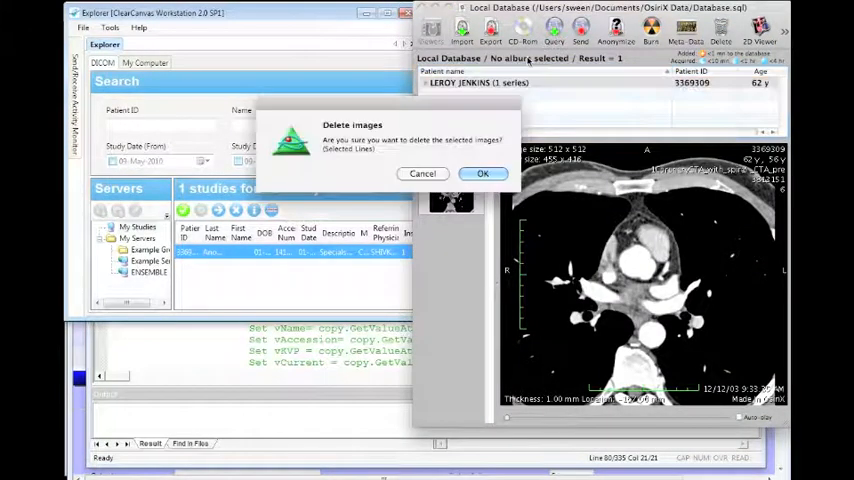
pyautogui.click(482, 172)
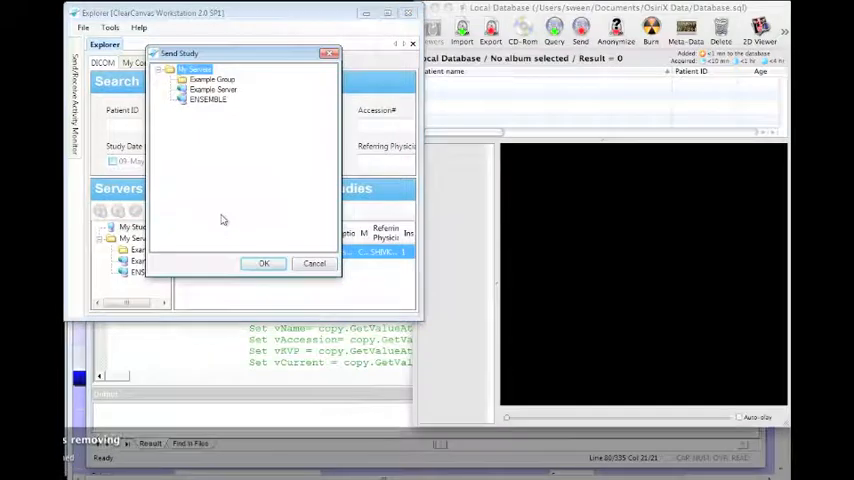
pyautogui.click(208, 100)
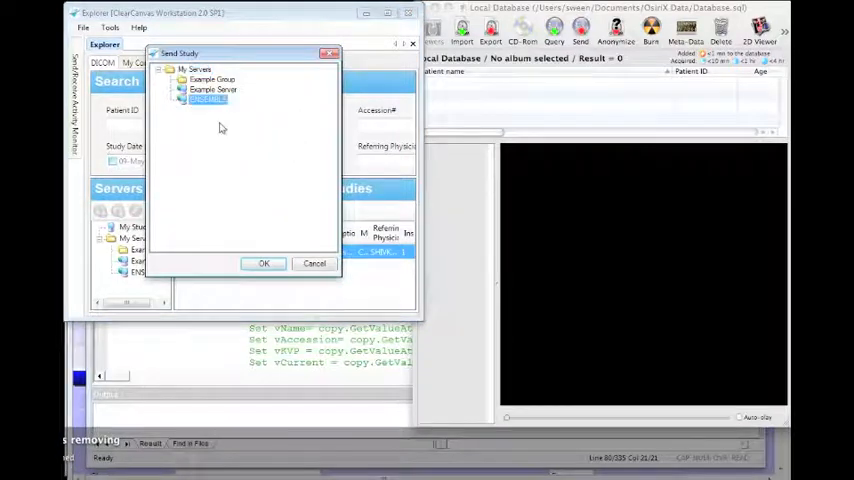
pyautogui.click(264, 264)
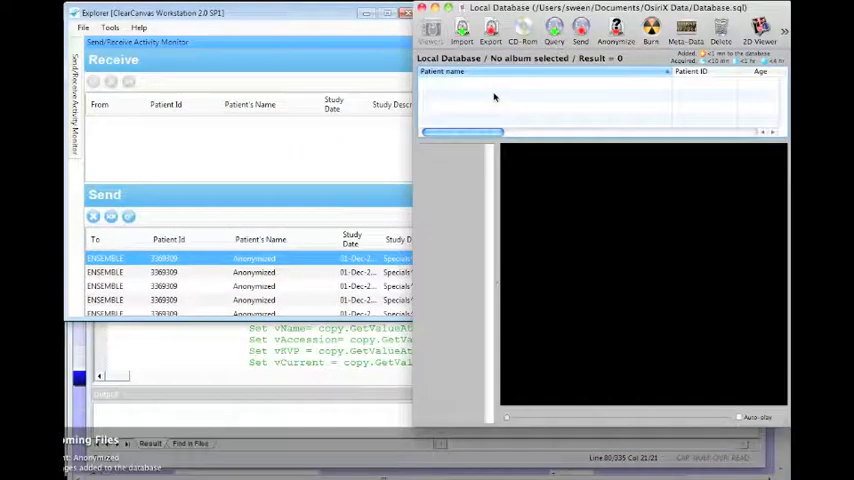
pyautogui.click(500, 82)
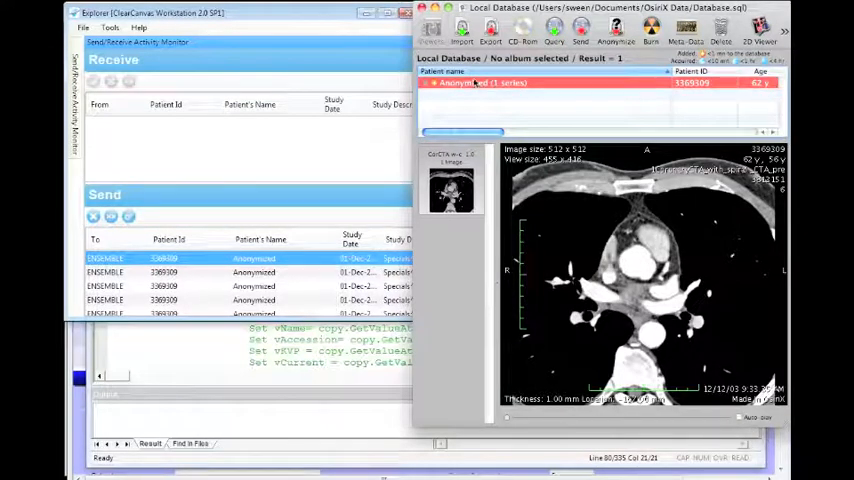
# Step: Remove the received anonymous study from OsiriX's local database
pyautogui.click(720, 30)
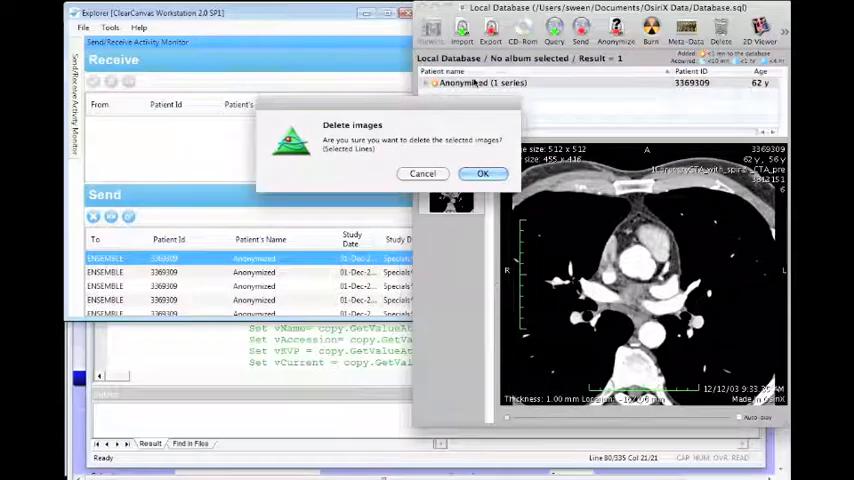
pyautogui.click(482, 172)
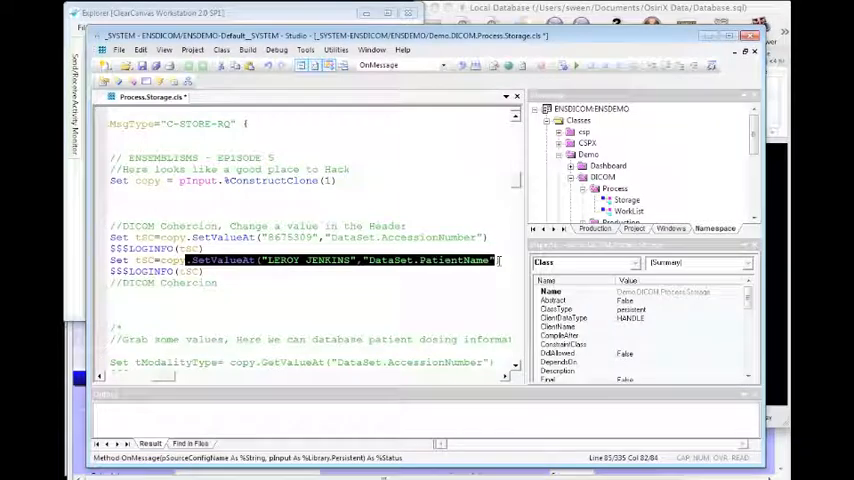
pyautogui.moveTo(460, 110)
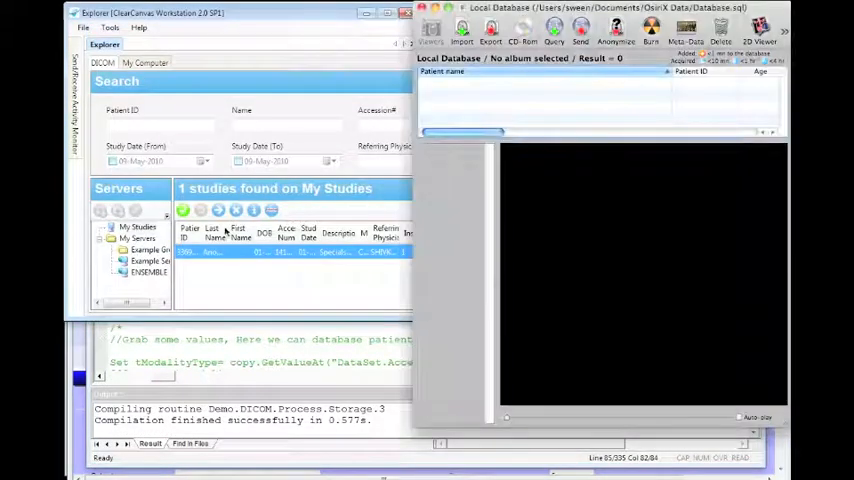
# Step: Resend the study to ENSEMBLE and delete the received copy from OsiriX
pyautogui.click(580, 30)
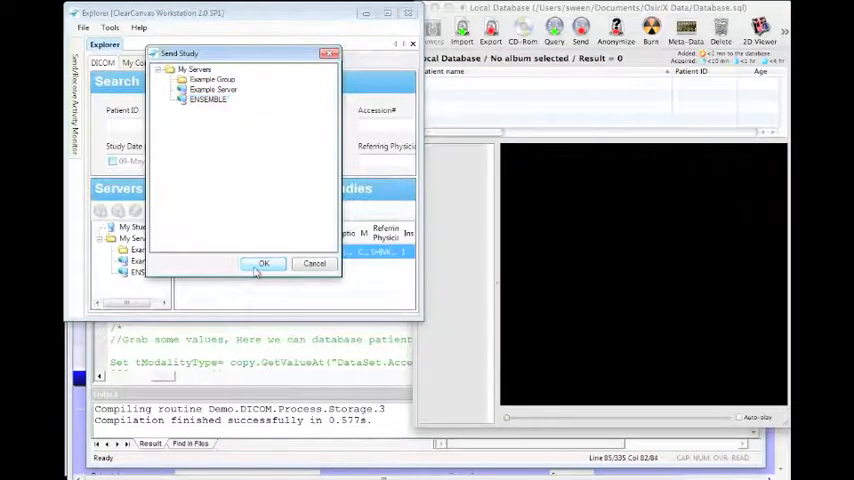
pyautogui.click(264, 264)
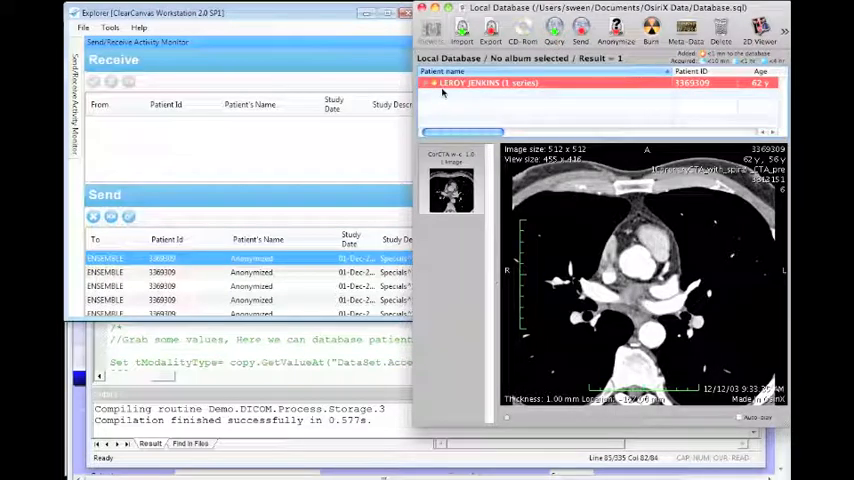
pyautogui.click(720, 28)
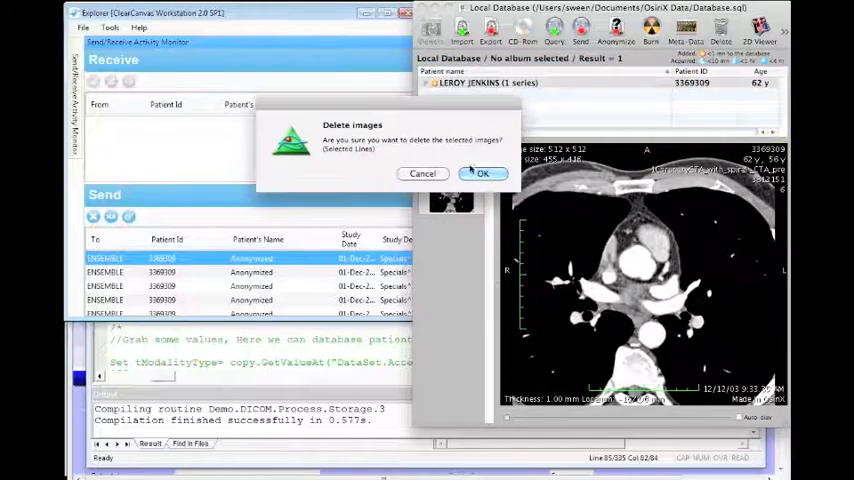
pyautogui.click(482, 172)
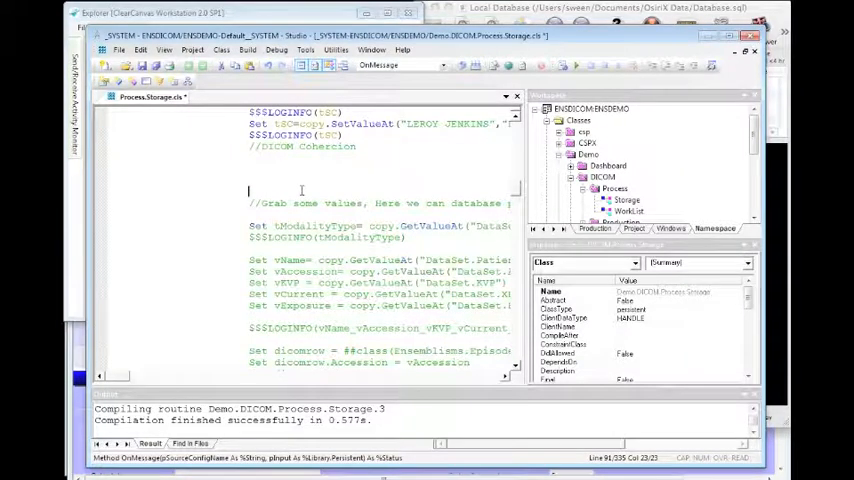
# Step: Scroll Process.Storage.cls down to the dosing-value code before recompiling the class
pyautogui.scroll(-3)
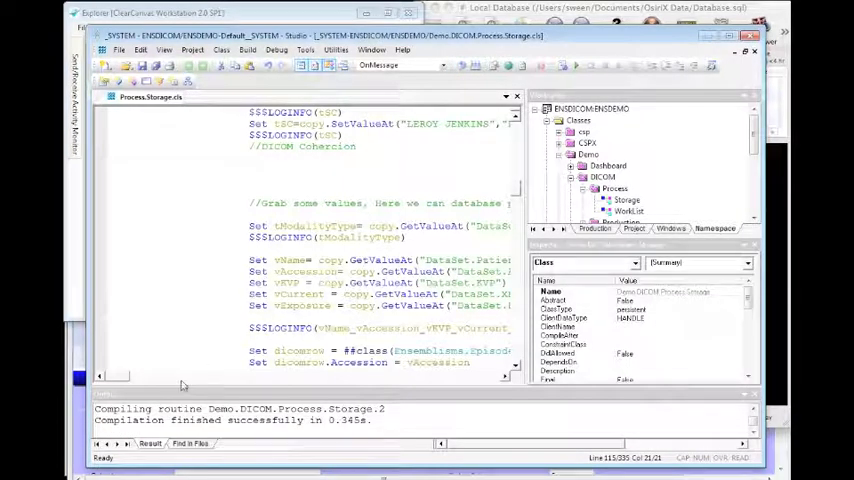
pyautogui.scroll(-3)
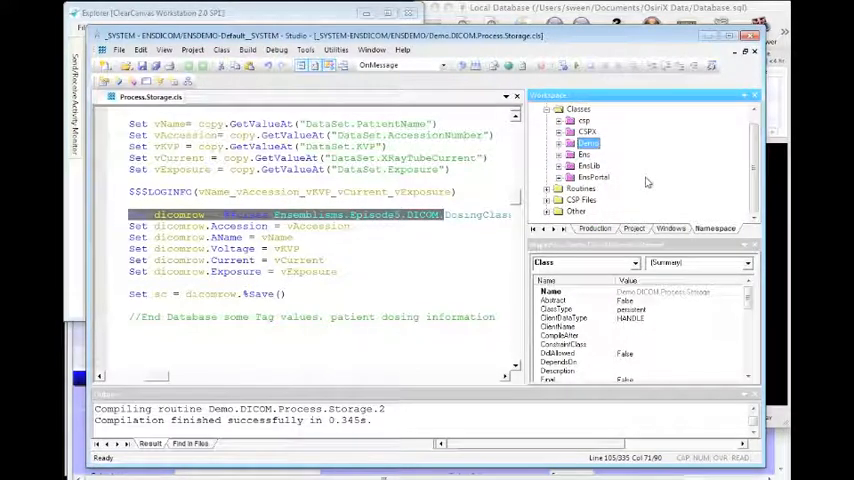
# Step: Expand the Workspace tree through Classes > EnsembleLimas > Episode1 > DICOM to reveal DosingClass and DosingPage
pyautogui.rightClick(590, 108)
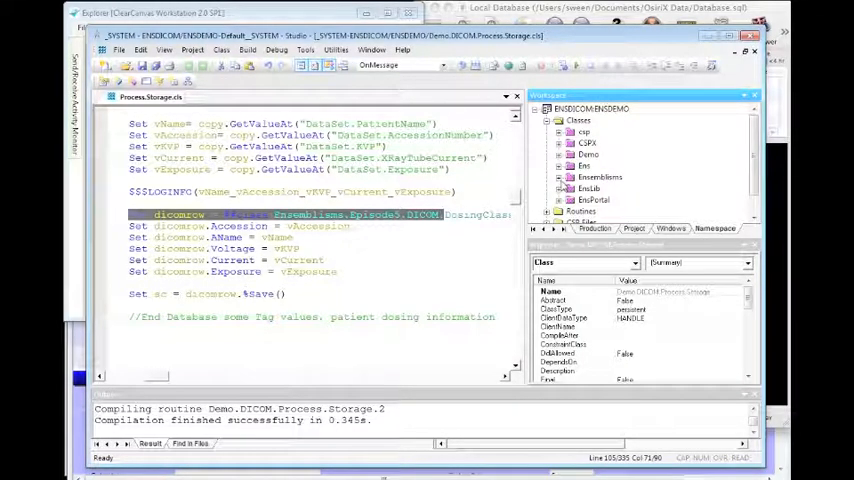
pyautogui.click(562, 176)
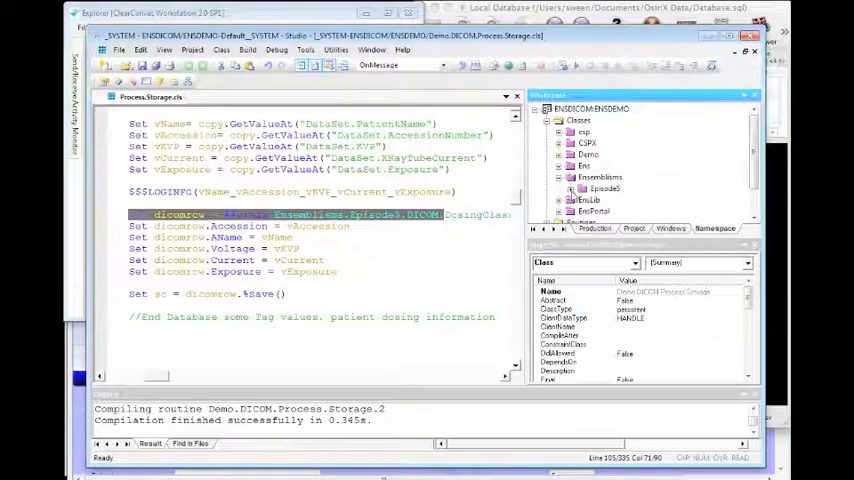
pyautogui.click(584, 188)
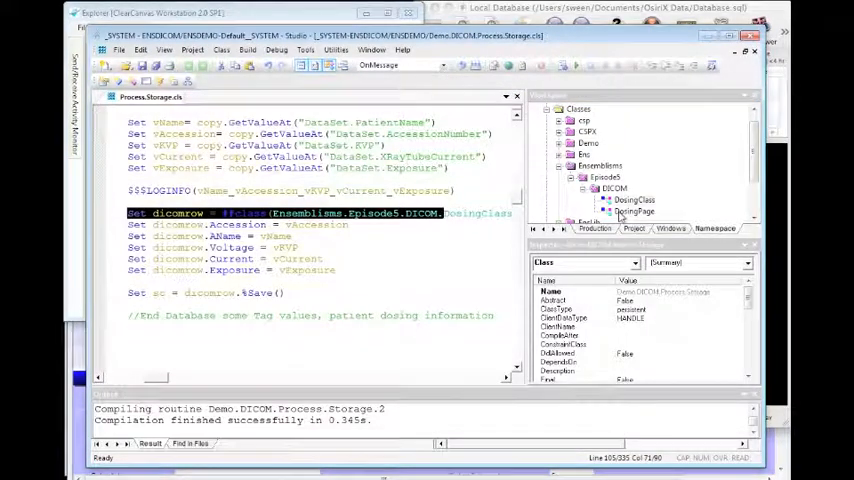
pyautogui.rightClick(632, 200)
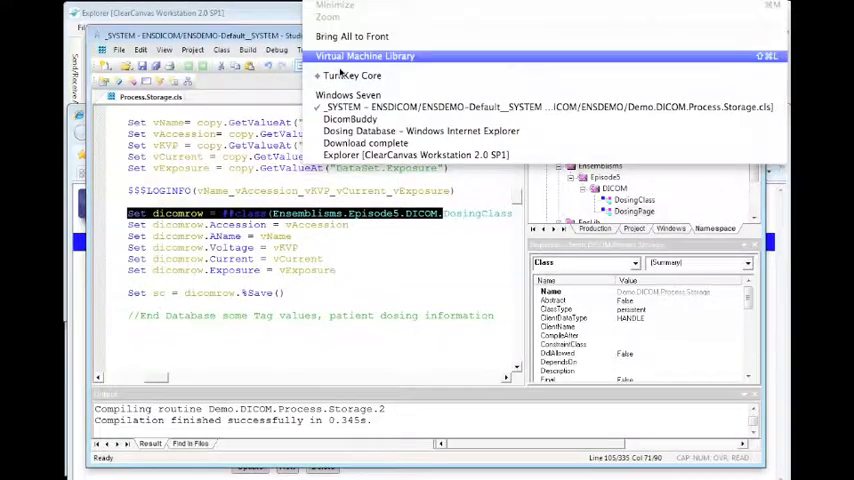
# Step: Bring DicomBuddy to the front and settle on searching tags by name
pyautogui.click(350, 120)
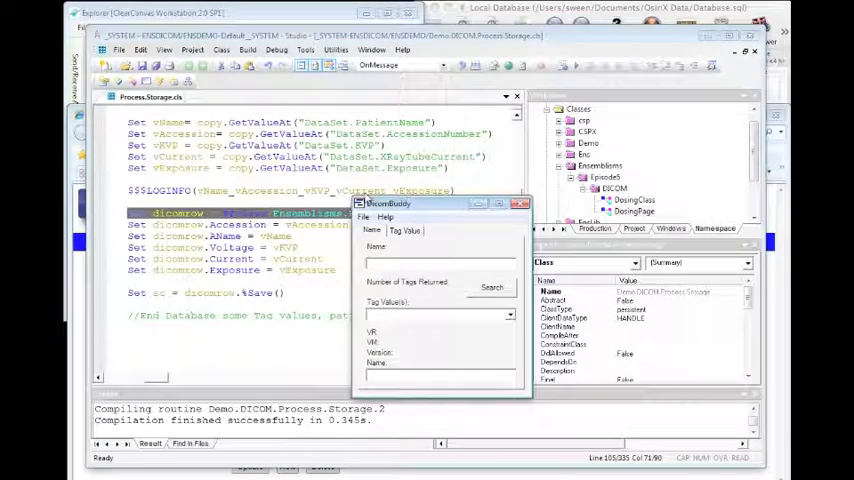
pyautogui.click(404, 230)
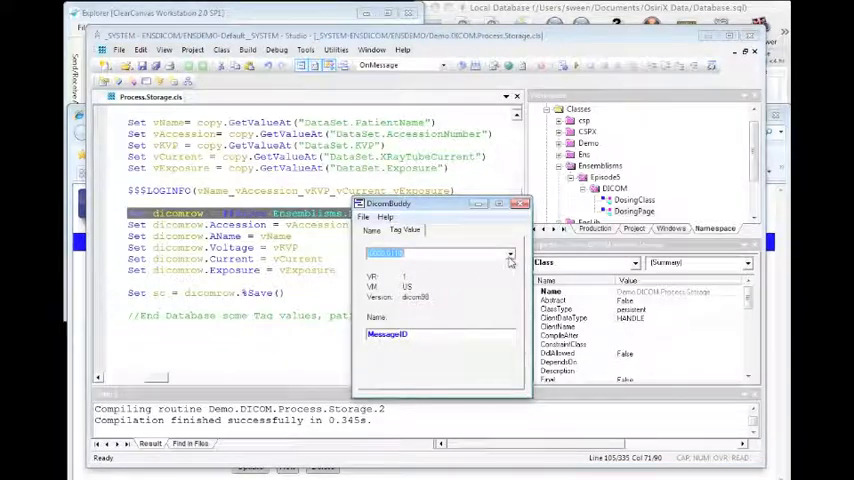
pyautogui.click(508, 252)
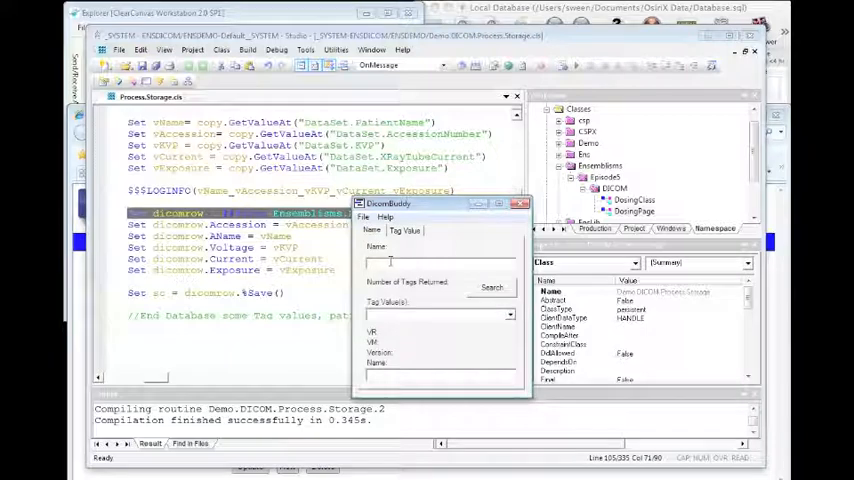
# Step: Search tag names for 'KVP' and list the matching DICOM tags
pyautogui.write('KVP')
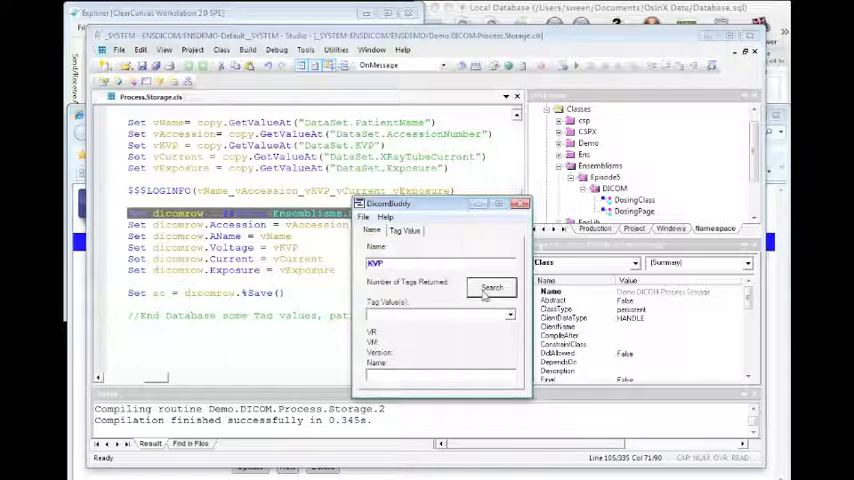
pyautogui.click(492, 288)
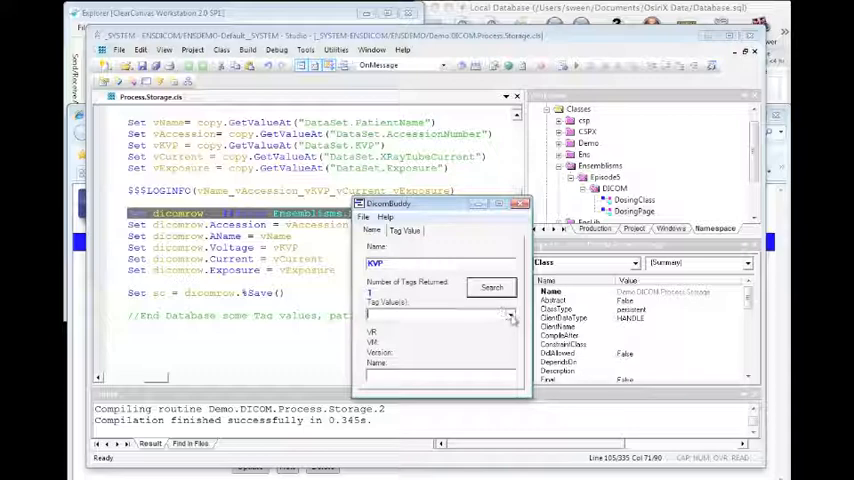
pyautogui.click(492, 288)
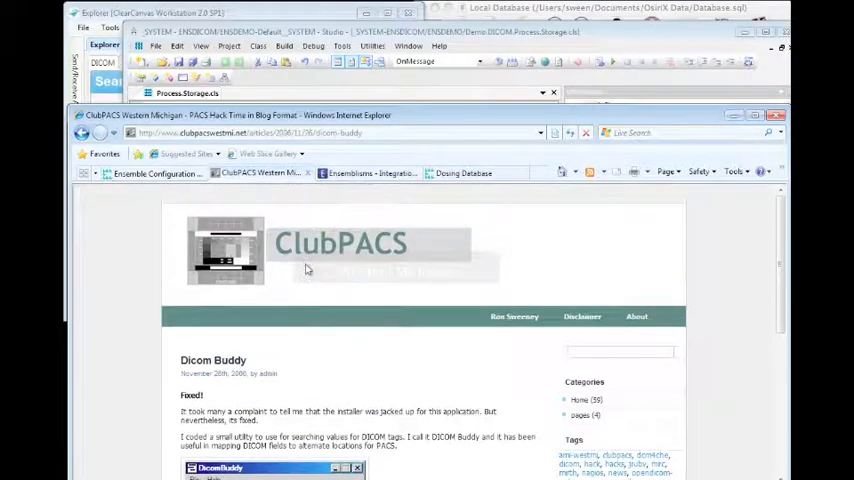
# Step: Scroll down through the ClubPACS Dicom Buddy blog post
pyautogui.scroll(-3)
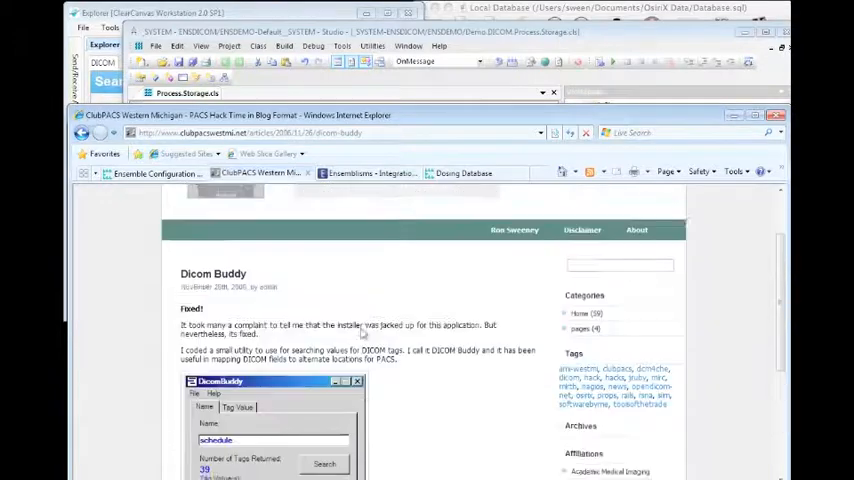
pyautogui.scroll(-3)
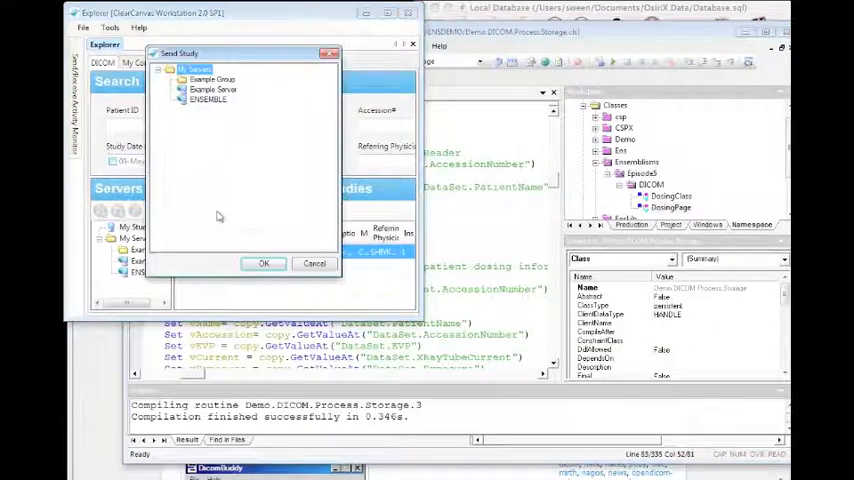
# Step: Send the study to the ENSEMBLE server, dismiss the activity monitor and return to the Storage class code
pyautogui.click(208, 100)
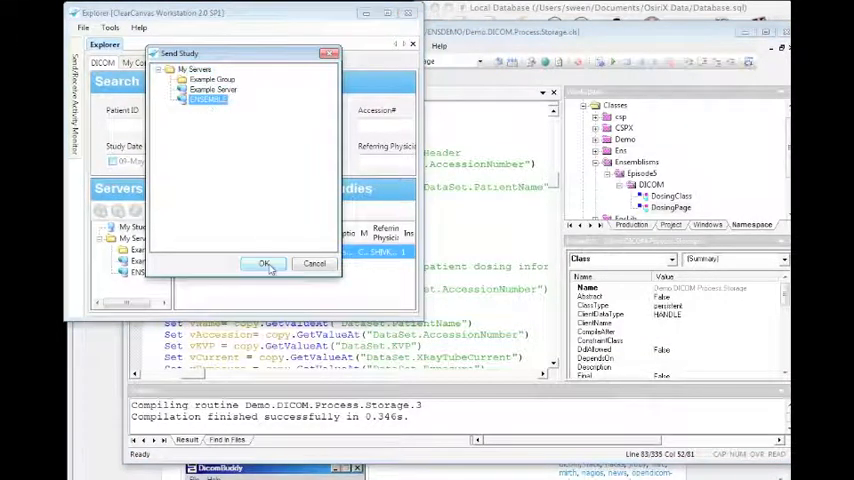
pyautogui.click(264, 264)
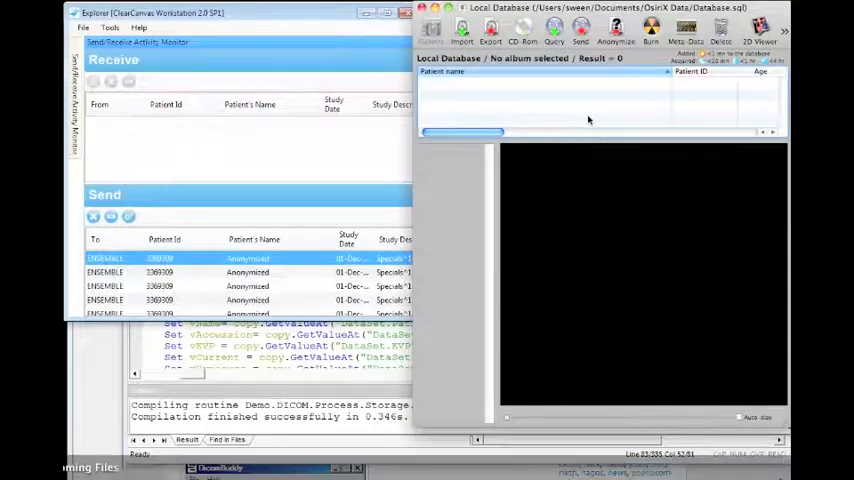
pyautogui.click(500, 84)
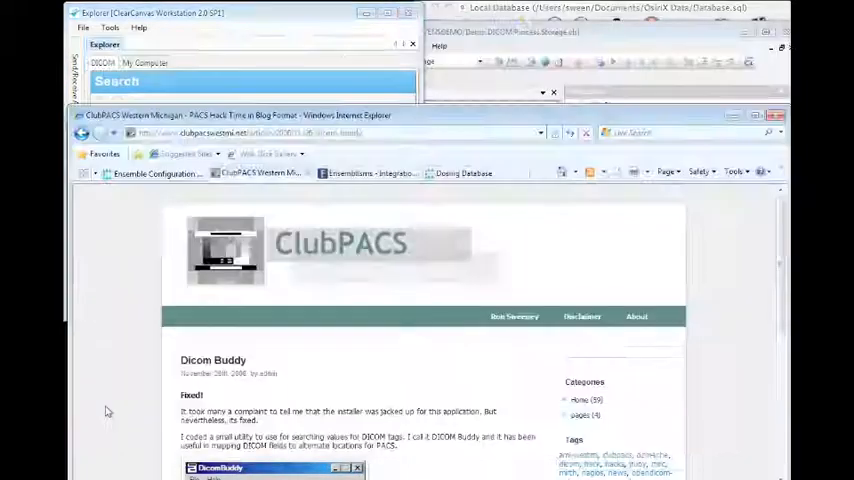
pyautogui.click(464, 172)
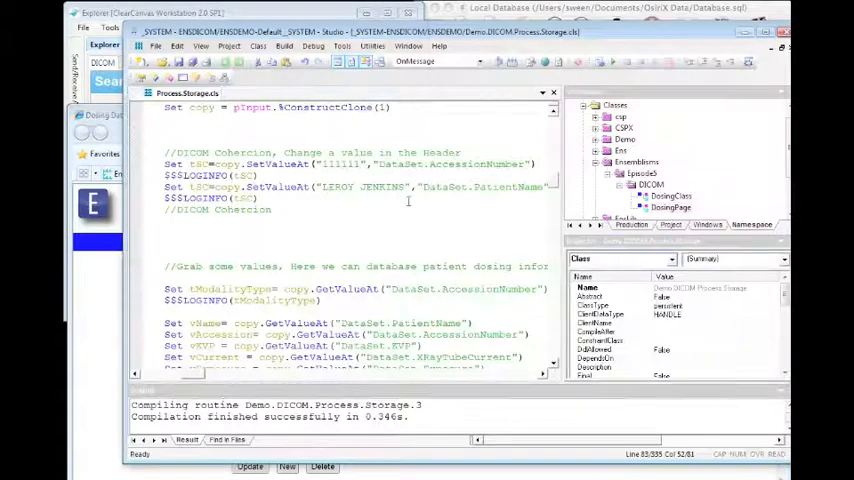
# Step: Replace the accession number value in the SetValueAt line with 222
pyautogui.doubleClick(360, 188)
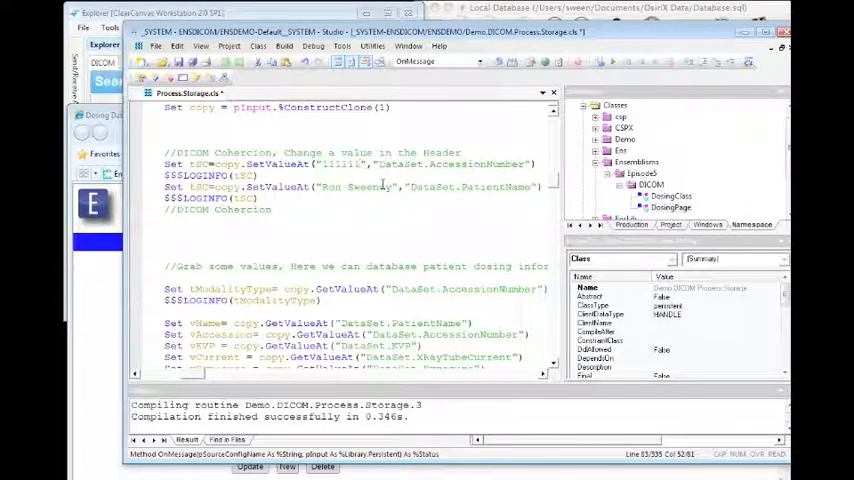
pyautogui.write('222')
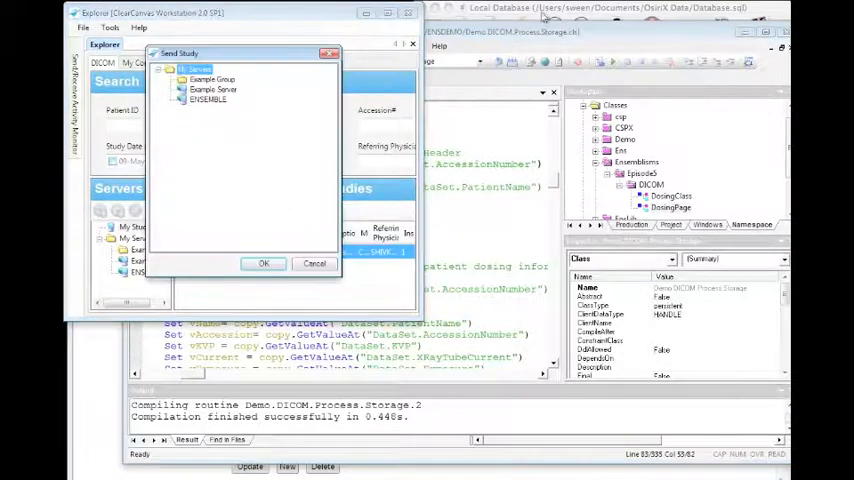
# Step: Send the study to ENSEMBLE, delete the old received study in OsiriX and confirm the new send
pyautogui.click(208, 100)
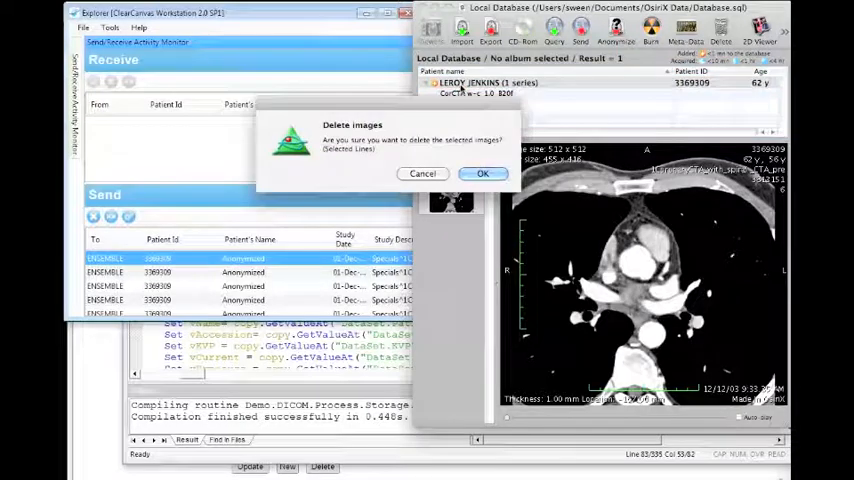
pyautogui.click(482, 172)
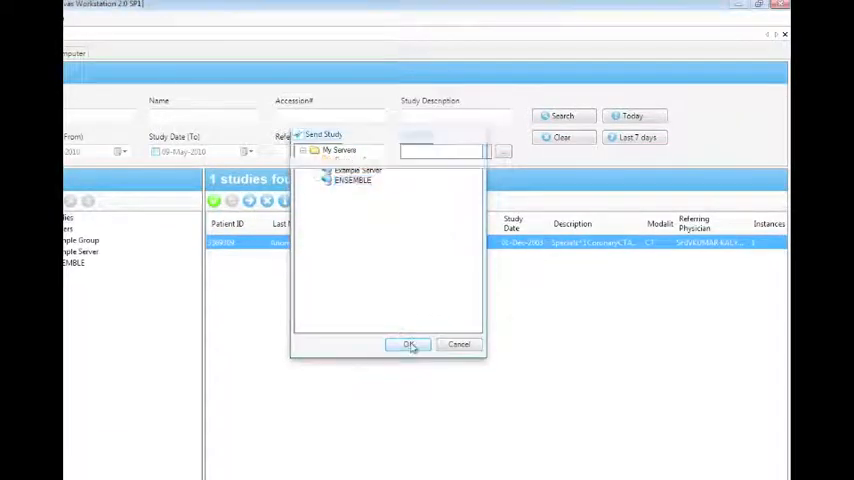
pyautogui.click(408, 344)
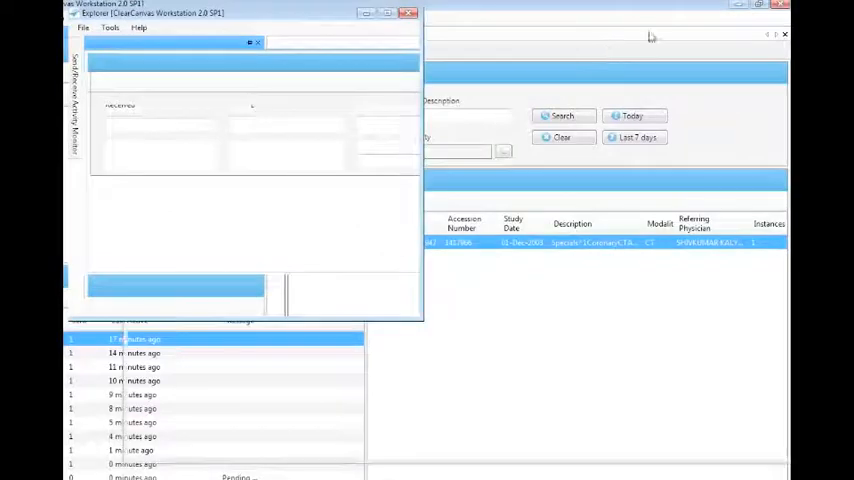